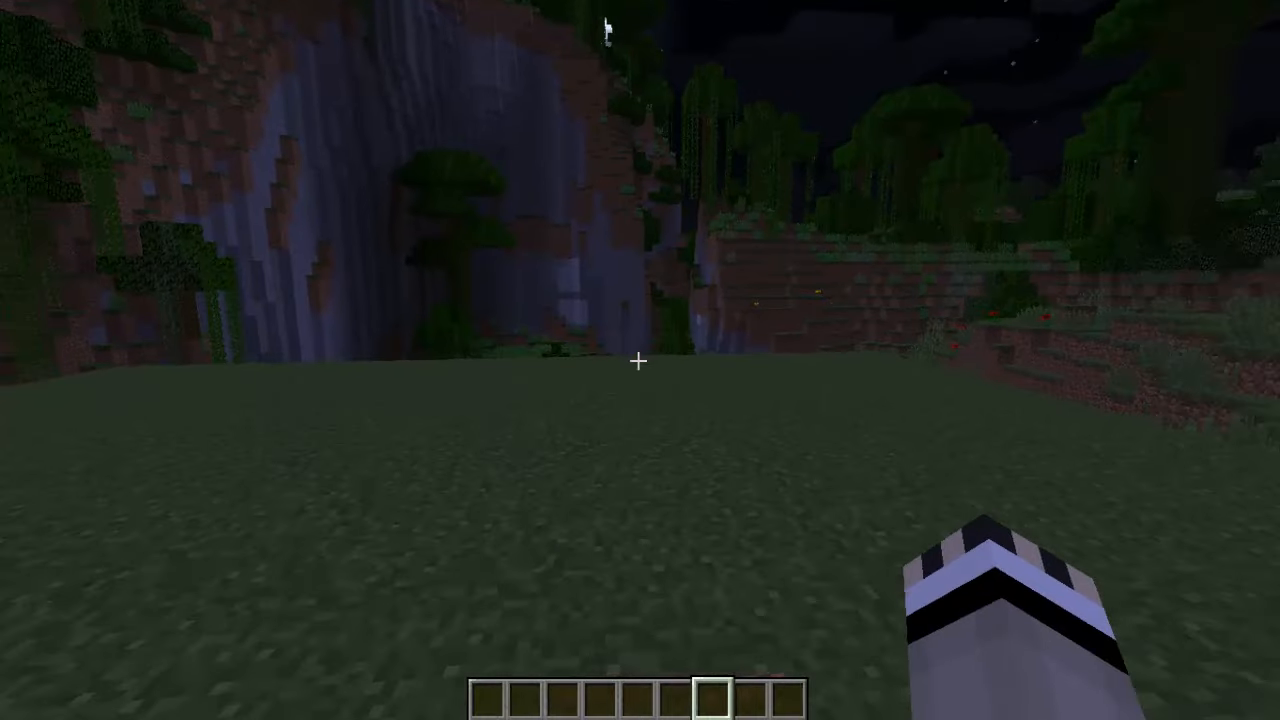
{"action": "mouse_move", "coordinate": [640, 360]}
{"action": "type", "text": "/"}
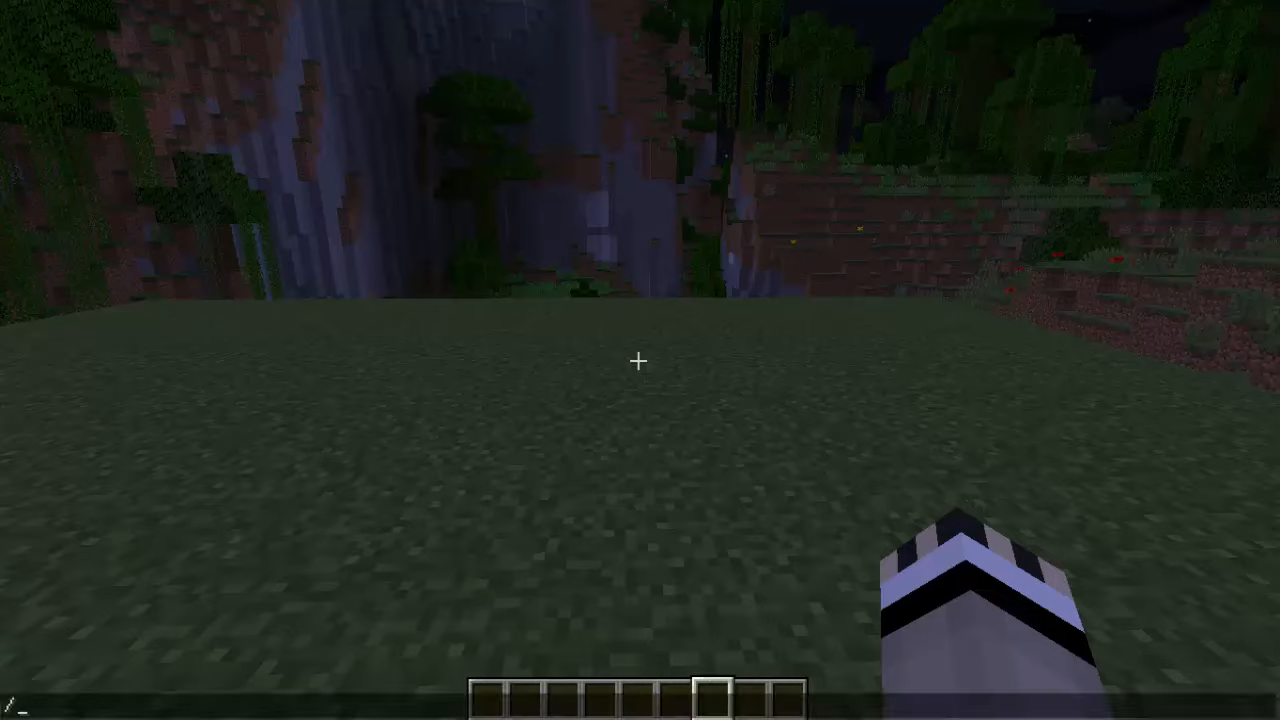
- Run /tellraw @a {text:"Hi There!"} to broadcast 'Hi There!' to all players
{"action": "type", "text": "tell"}
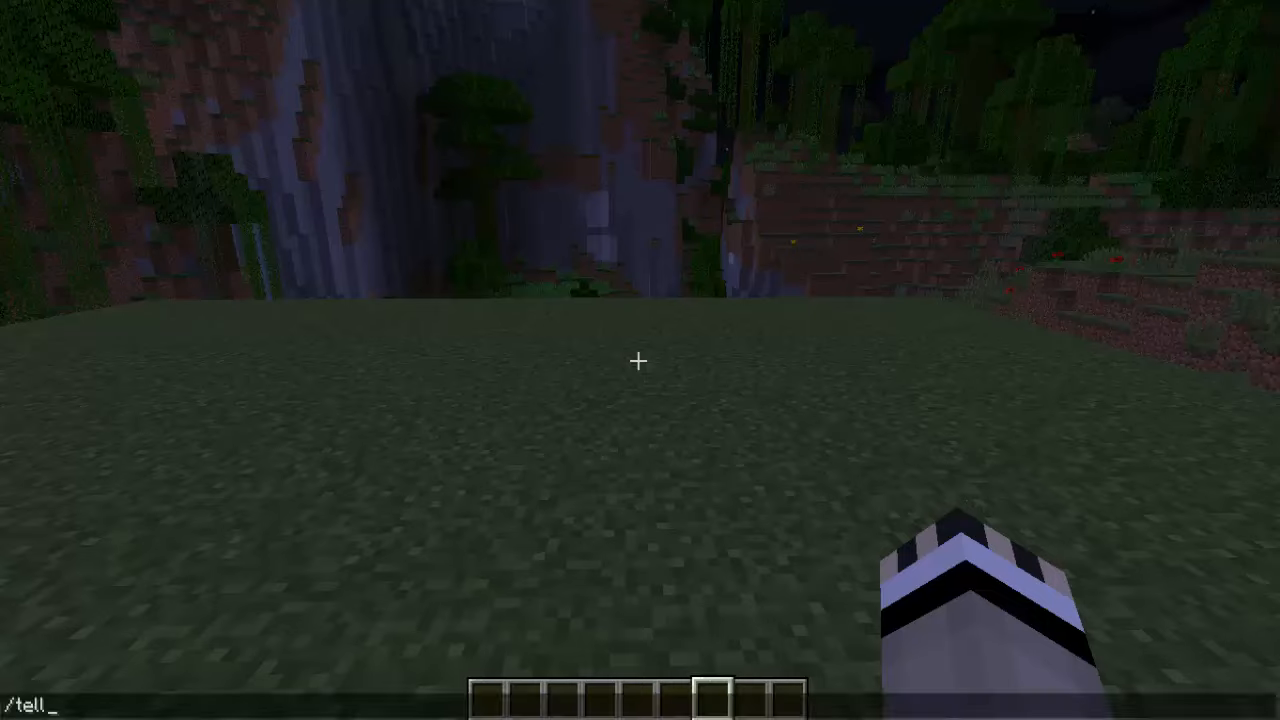
{"action": "type", "text": "raw"}
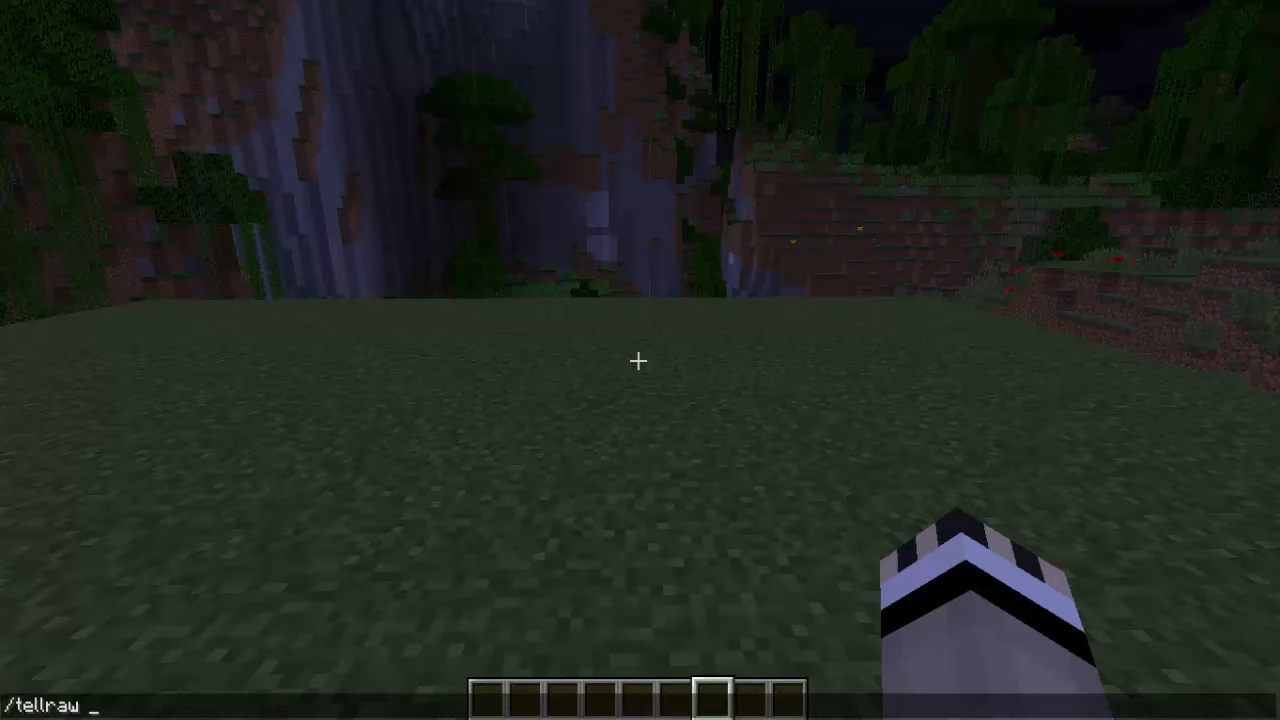
{"action": "type", "text": "@"}
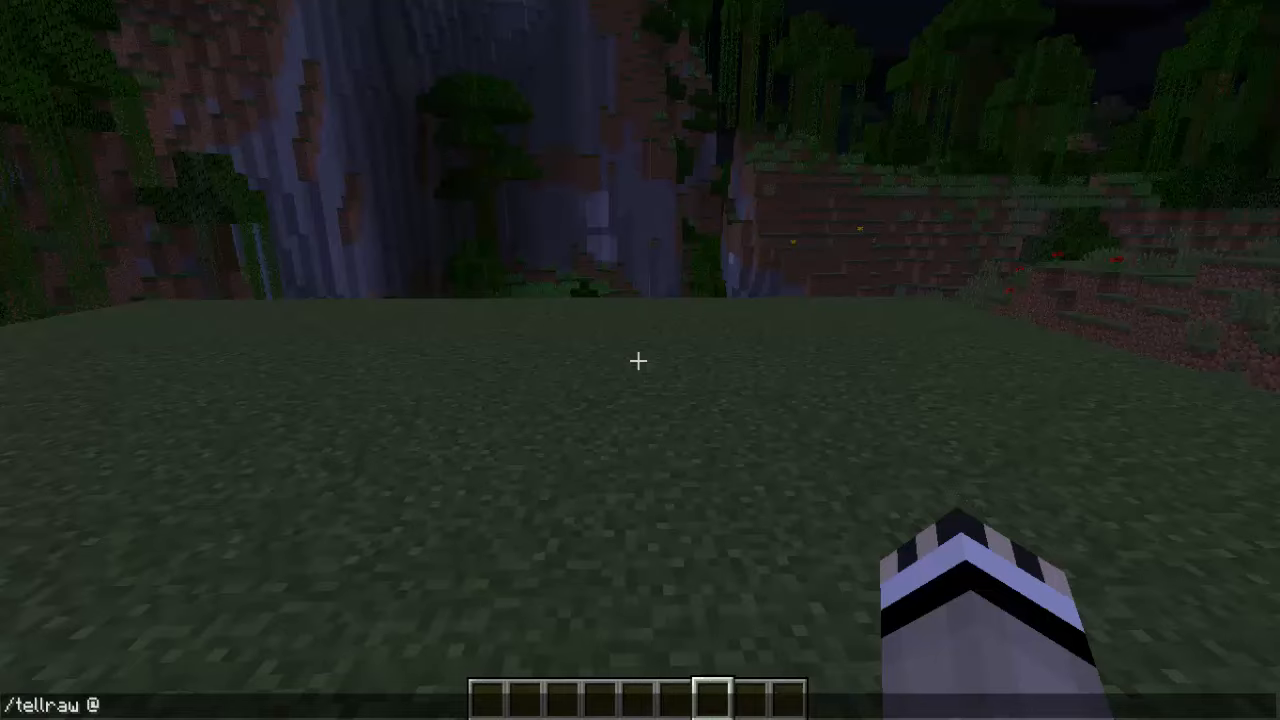
{"action": "type", "text": "a"}
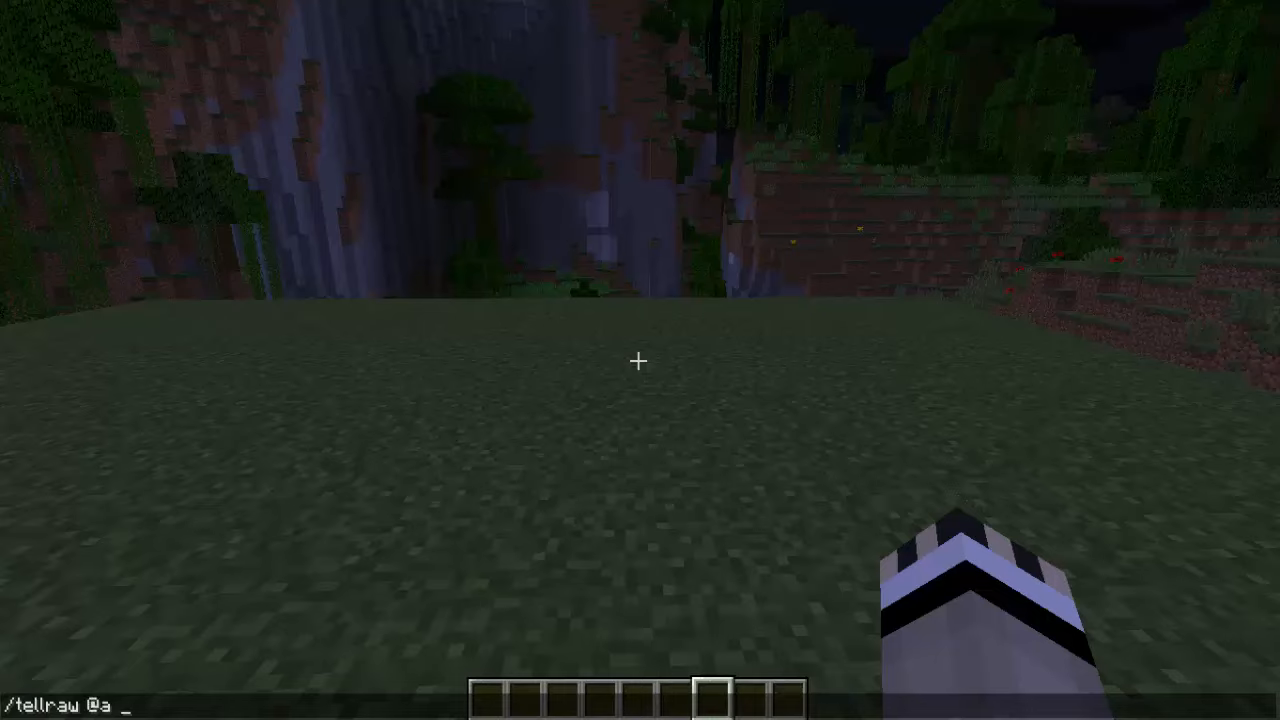
{"action": "type", "text": "{"}
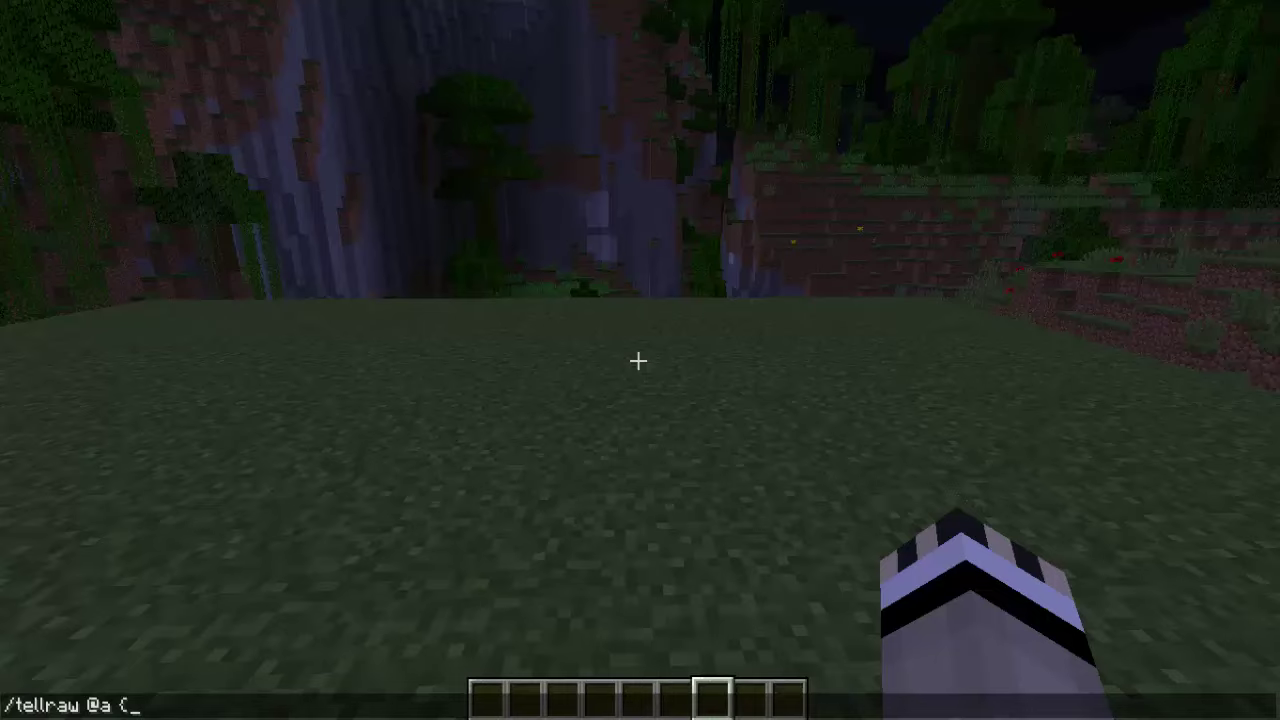
{"action": "type", "text": "text:"}
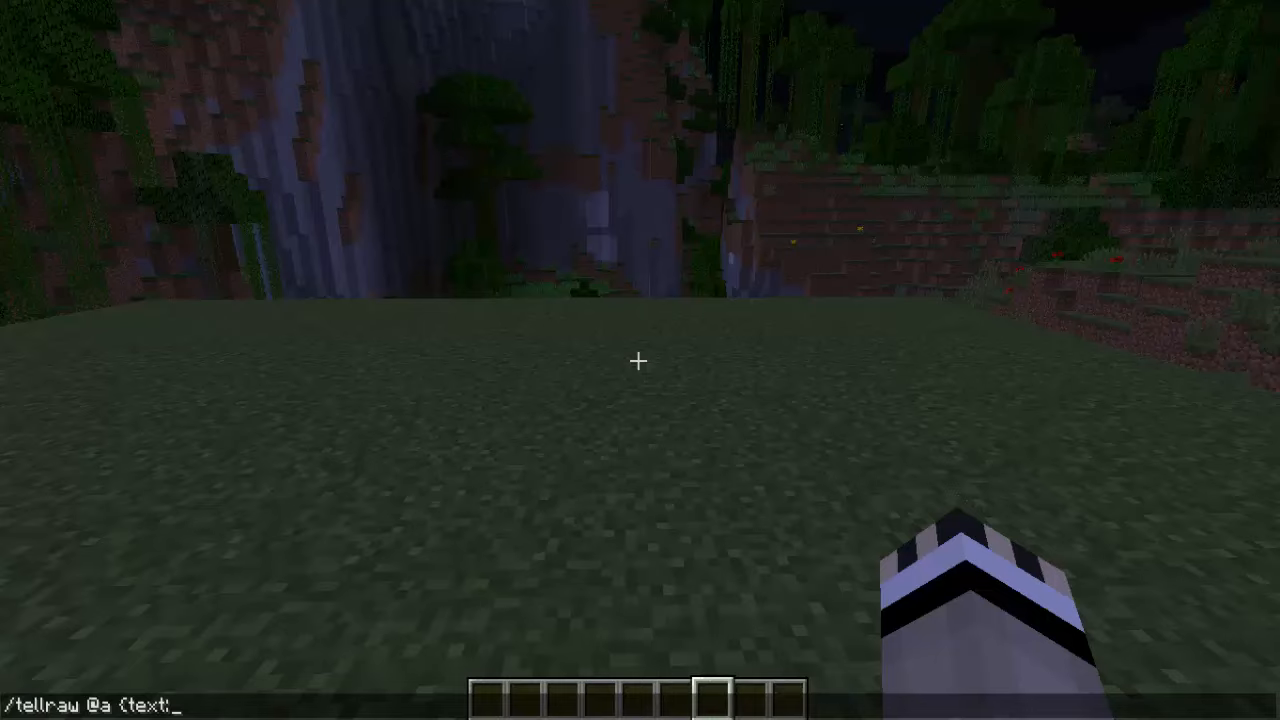
{"action": "type", "text": "\""}
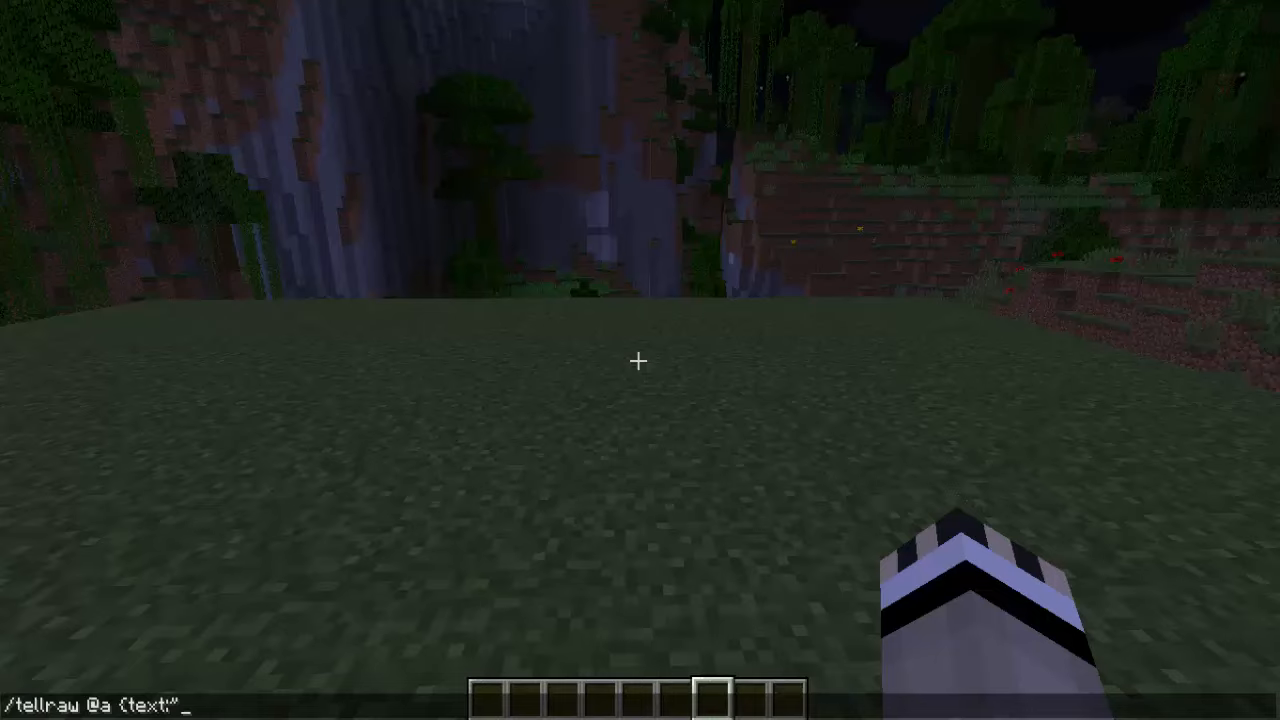
{"action": "type", "text": "Hi T"}
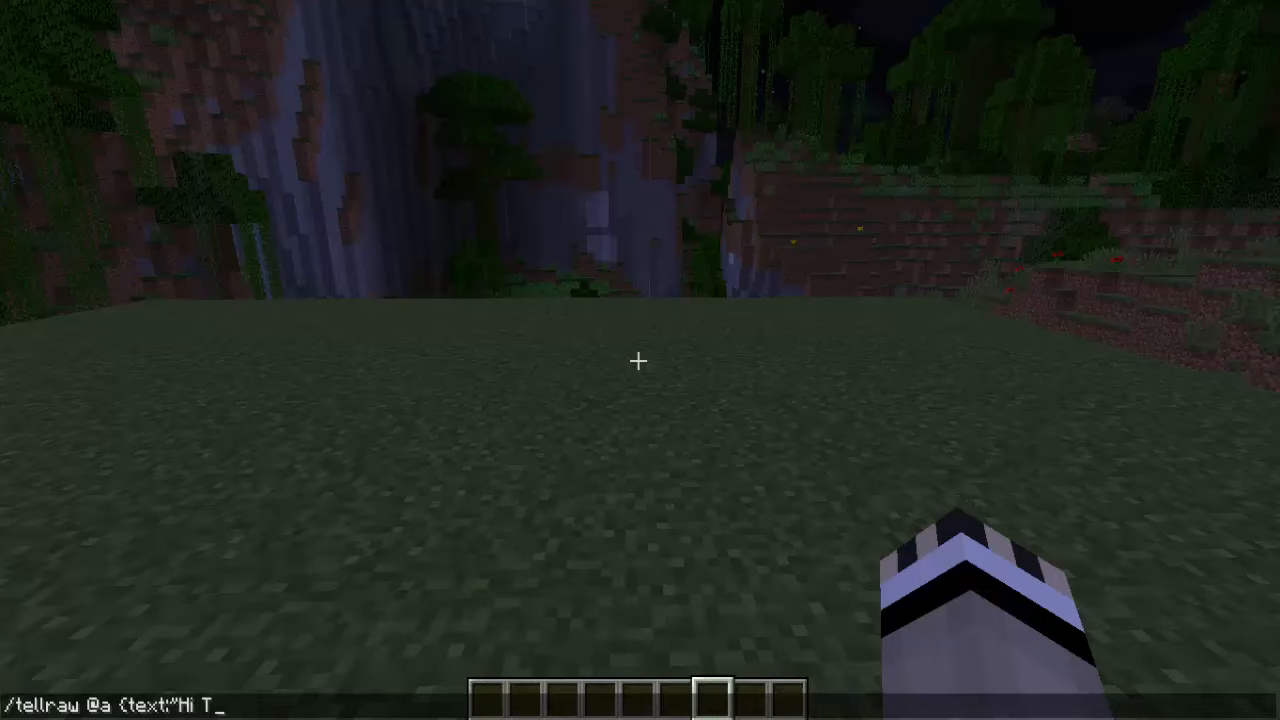
{"action": "type", "text": "here!"}
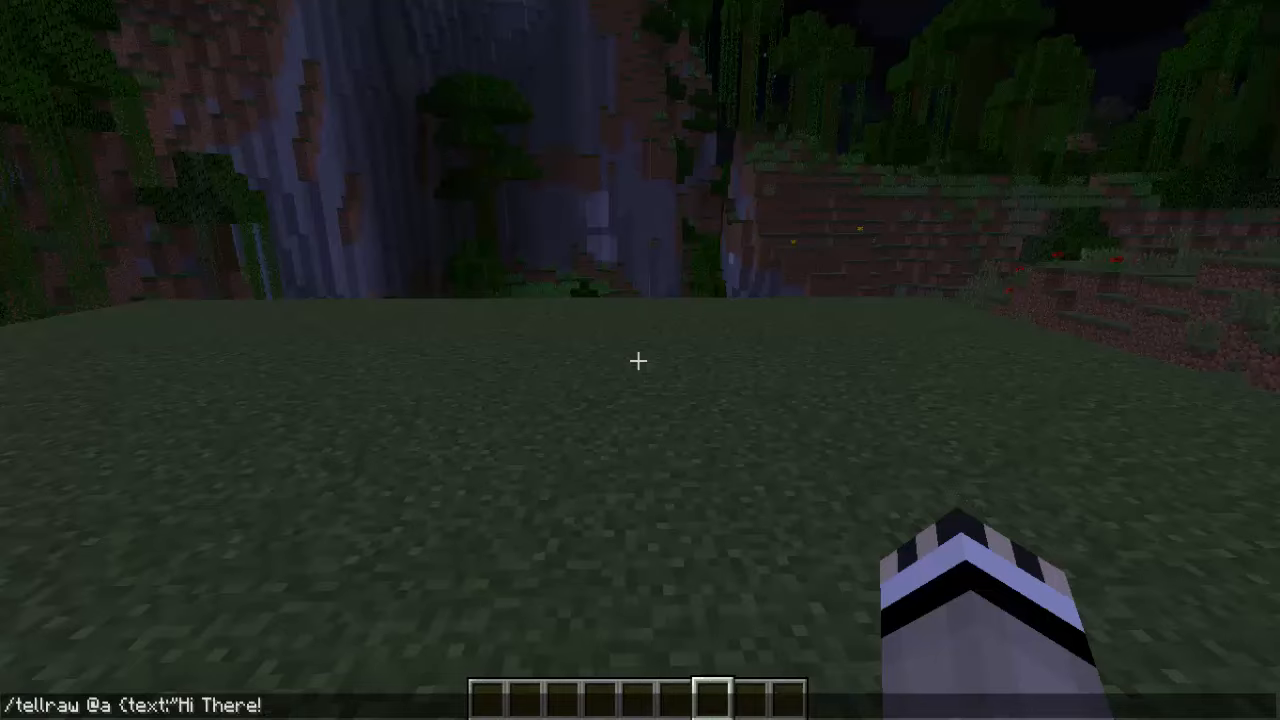
{"action": "type", "text": "\""}
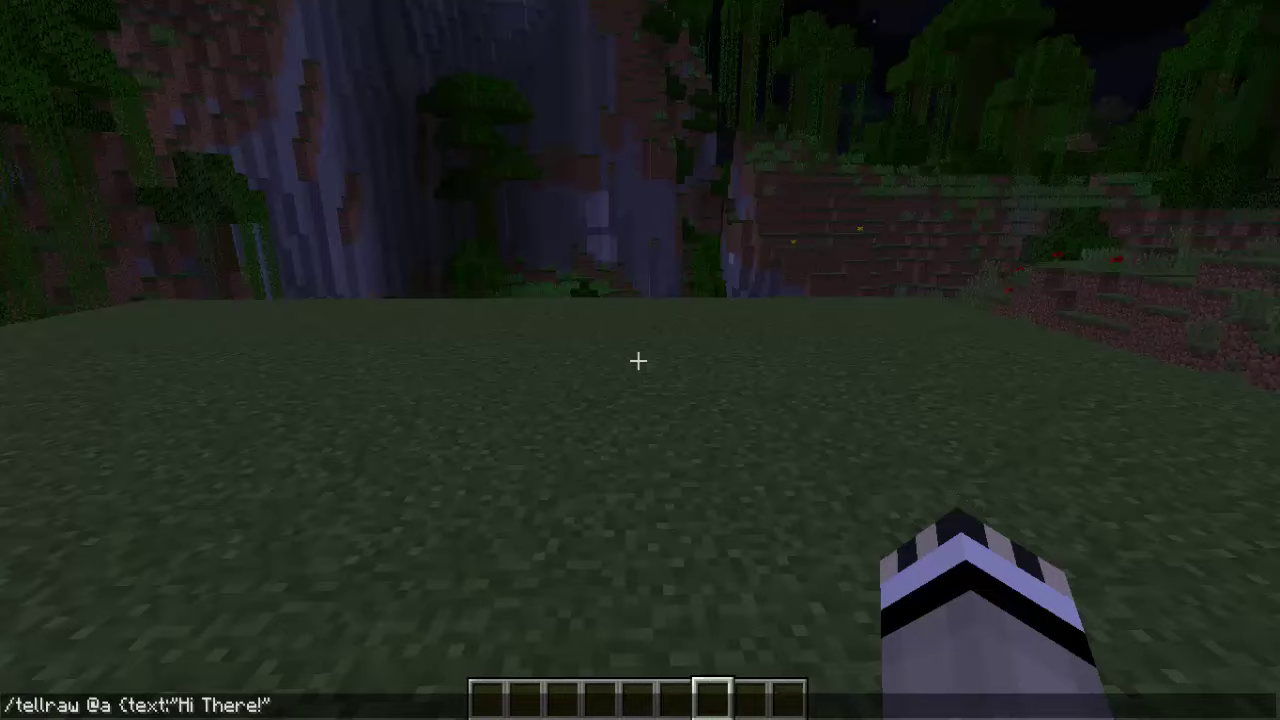
{"action": "type", "text": "}"}
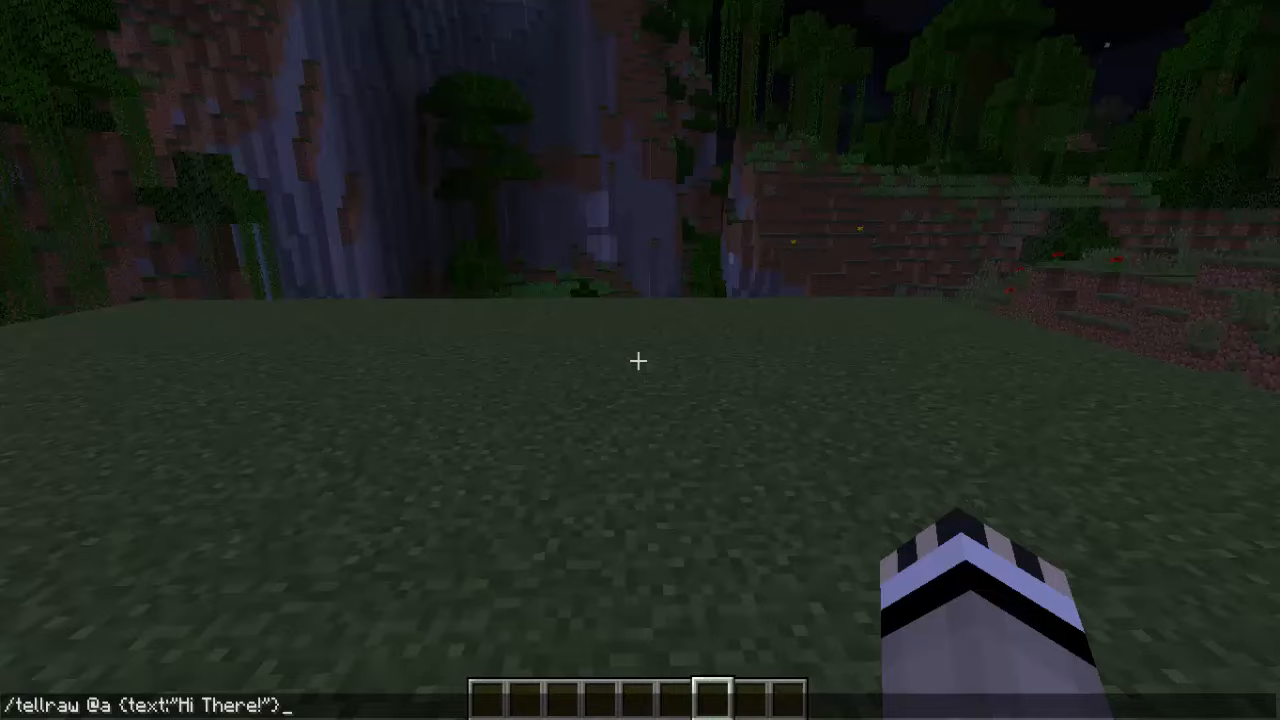
{"action": "key", "text": "Enter"}
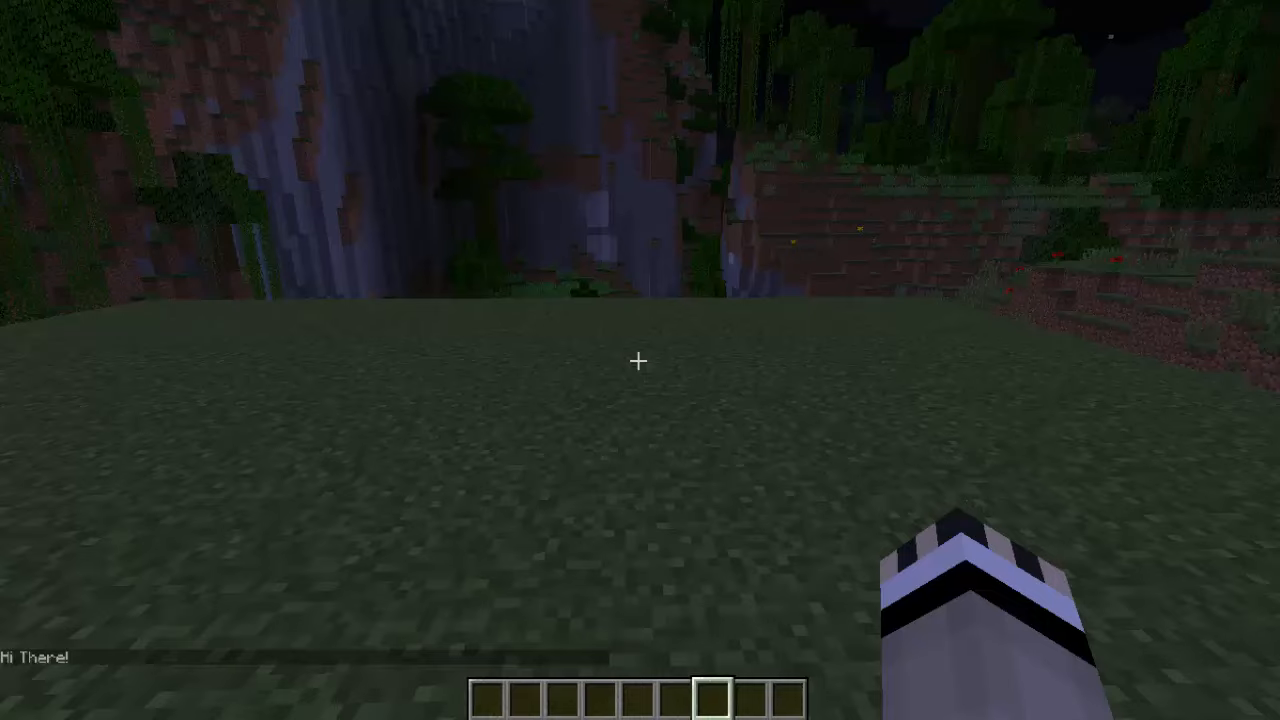
- Post a plain 'Hi there!' chat message, then recall the tellraw command
{"action": "type", "text": "HI"}
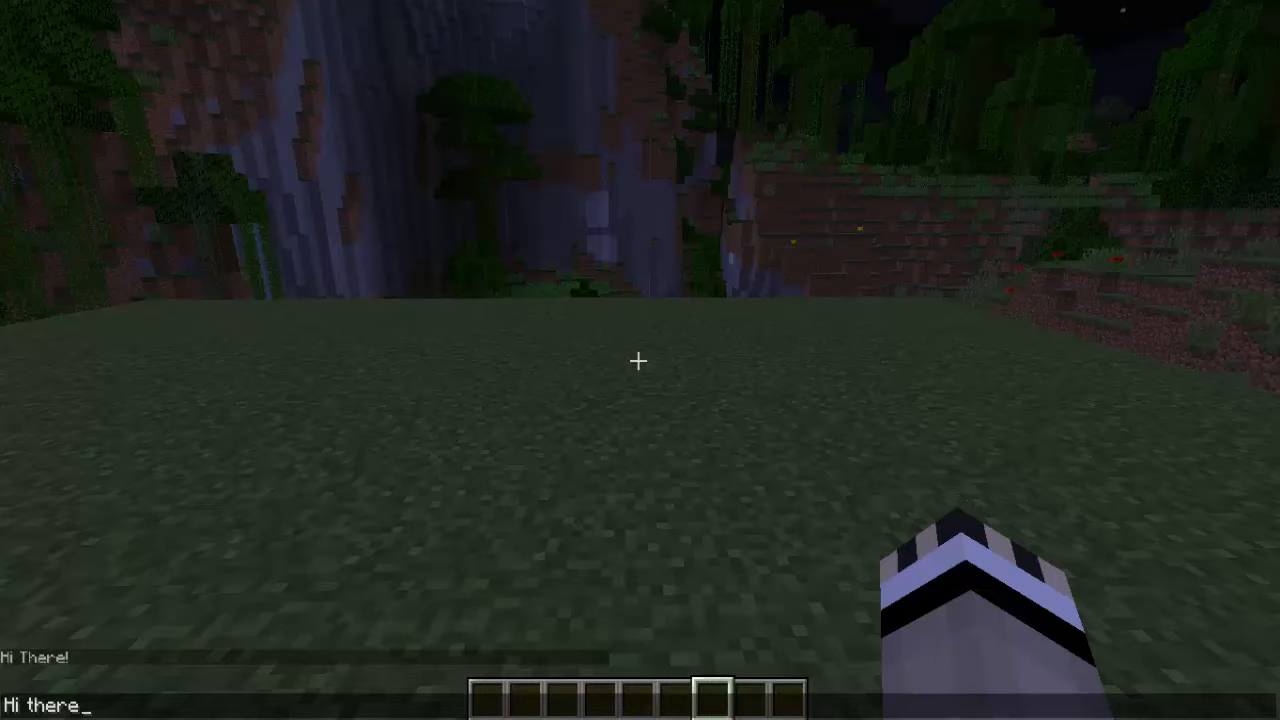
{"action": "key", "text": "Enter"}
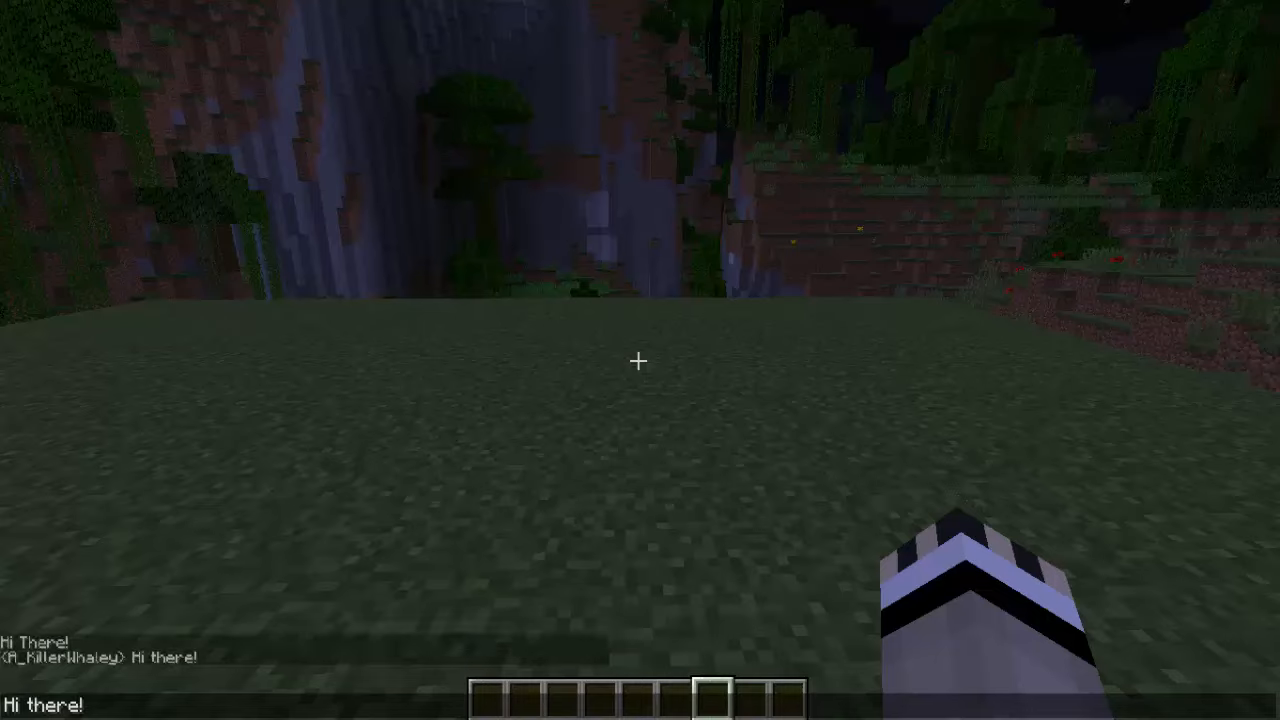
{"action": "type", "text": "/tellraw @a {text:\"Hi There!\"}"}
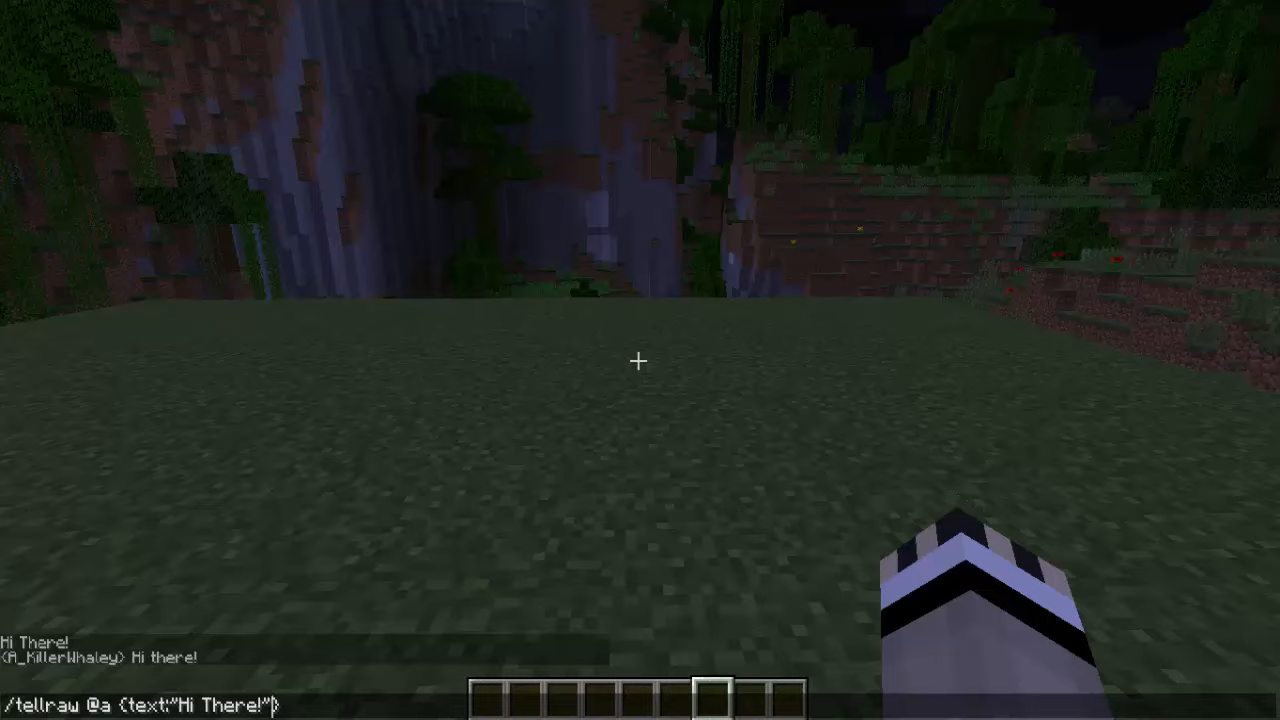
- Add color:dark_green and bold:true to the tellraw command, clearing its message text
{"action": "type", "text": ","}
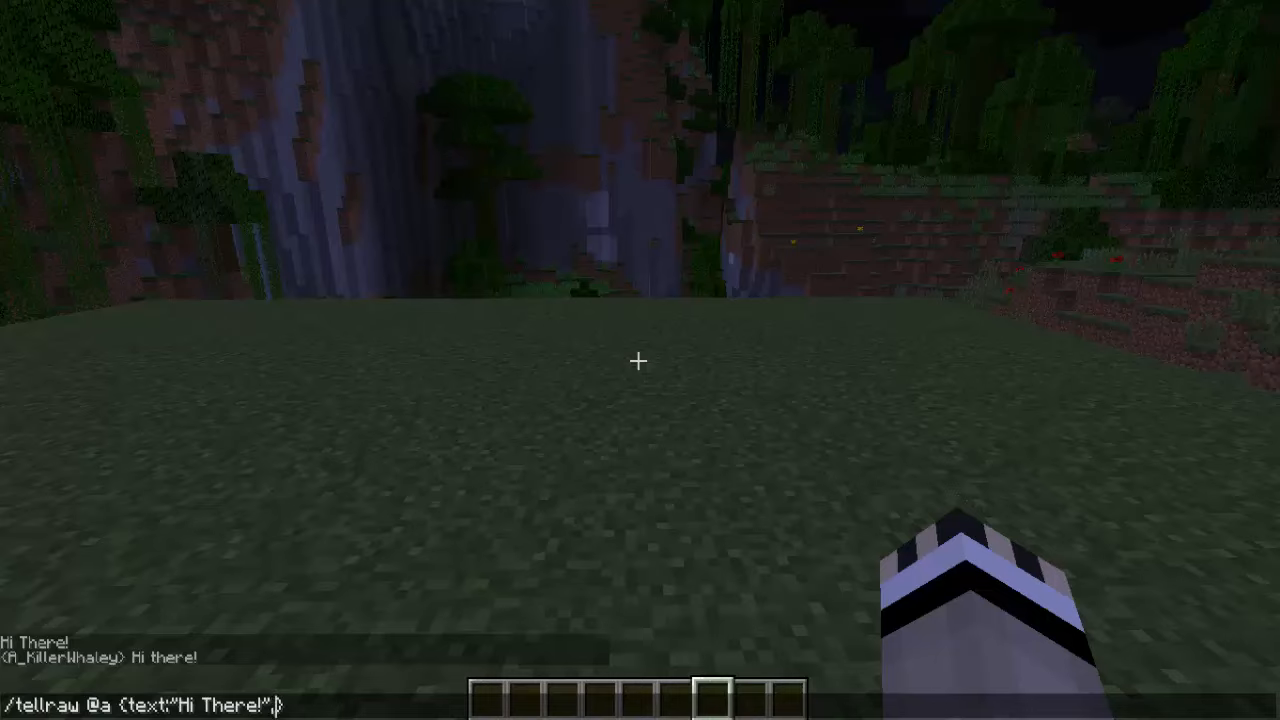
{"action": "type", "text": "color:"}
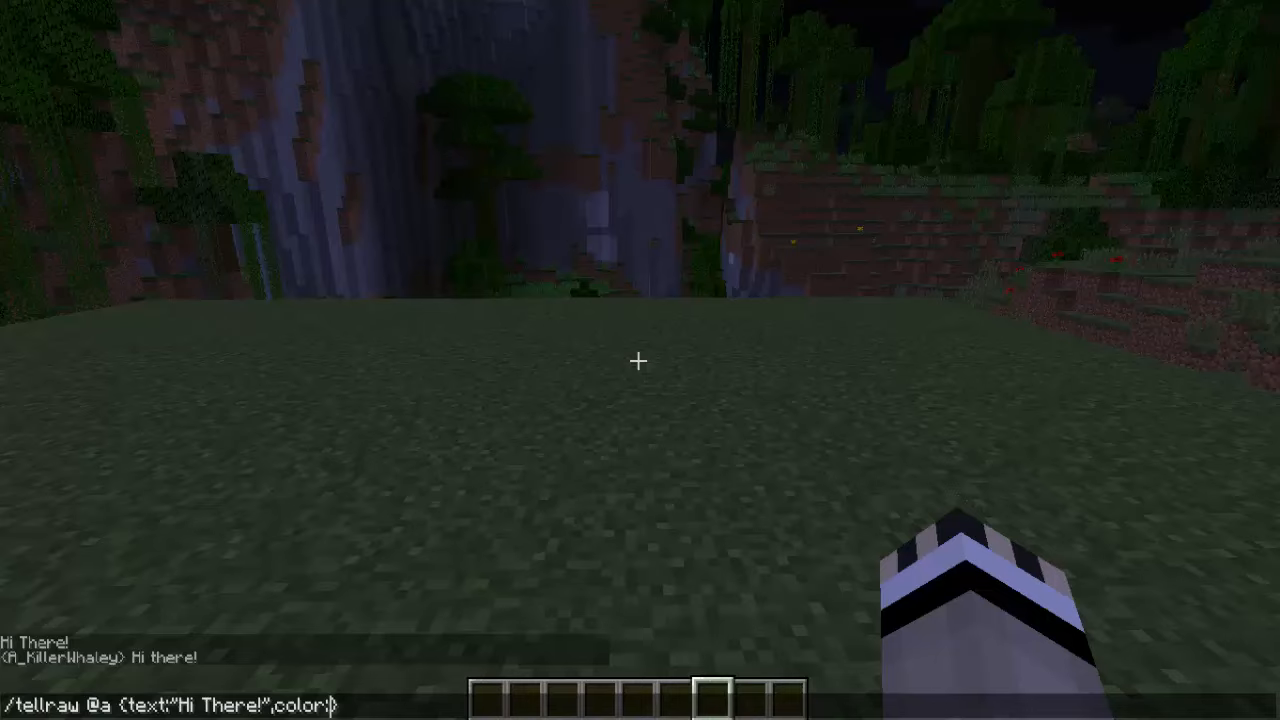
{"action": "type", "text": "dark"}
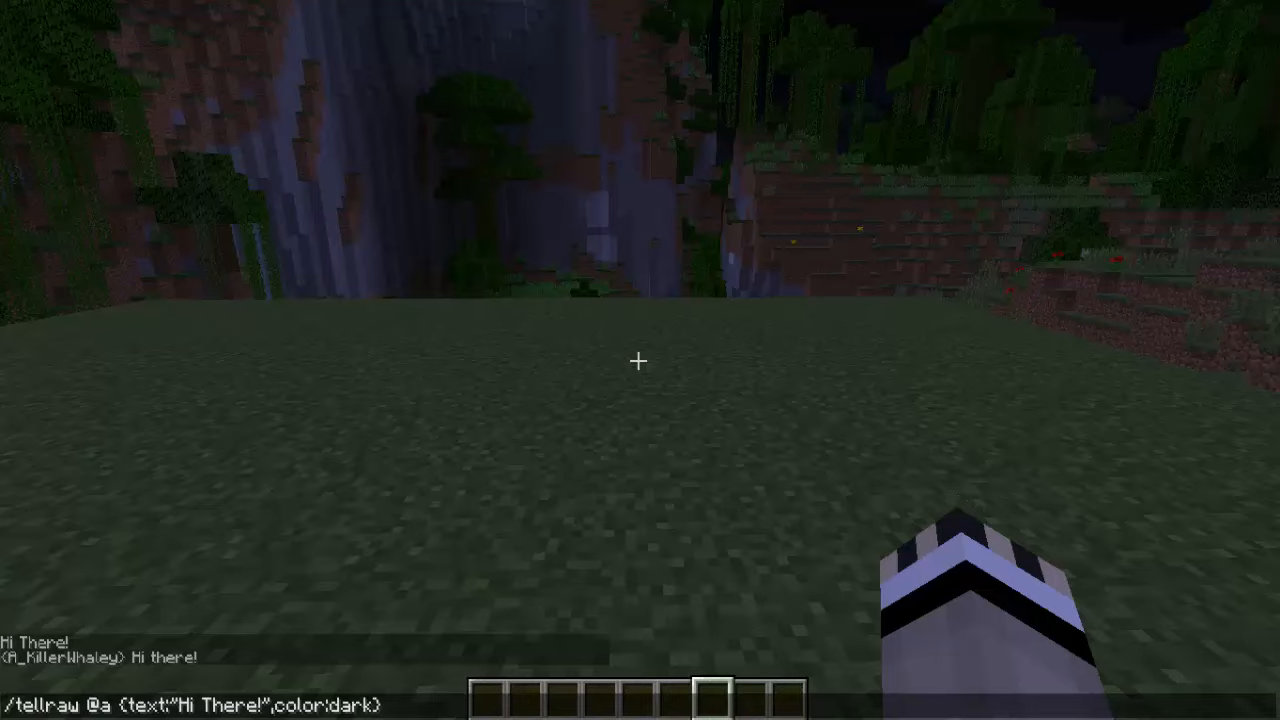
{"action": "type", "text": "_green"}
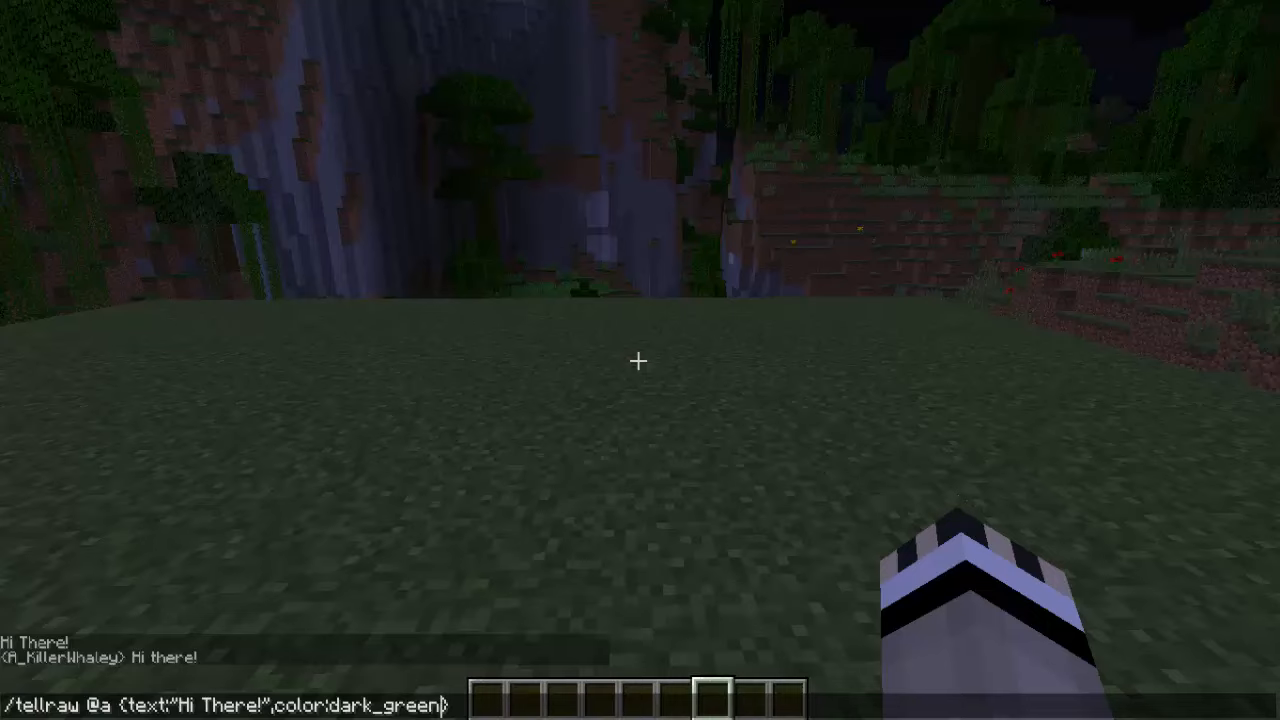
{"action": "type", "text": ",bold:"}
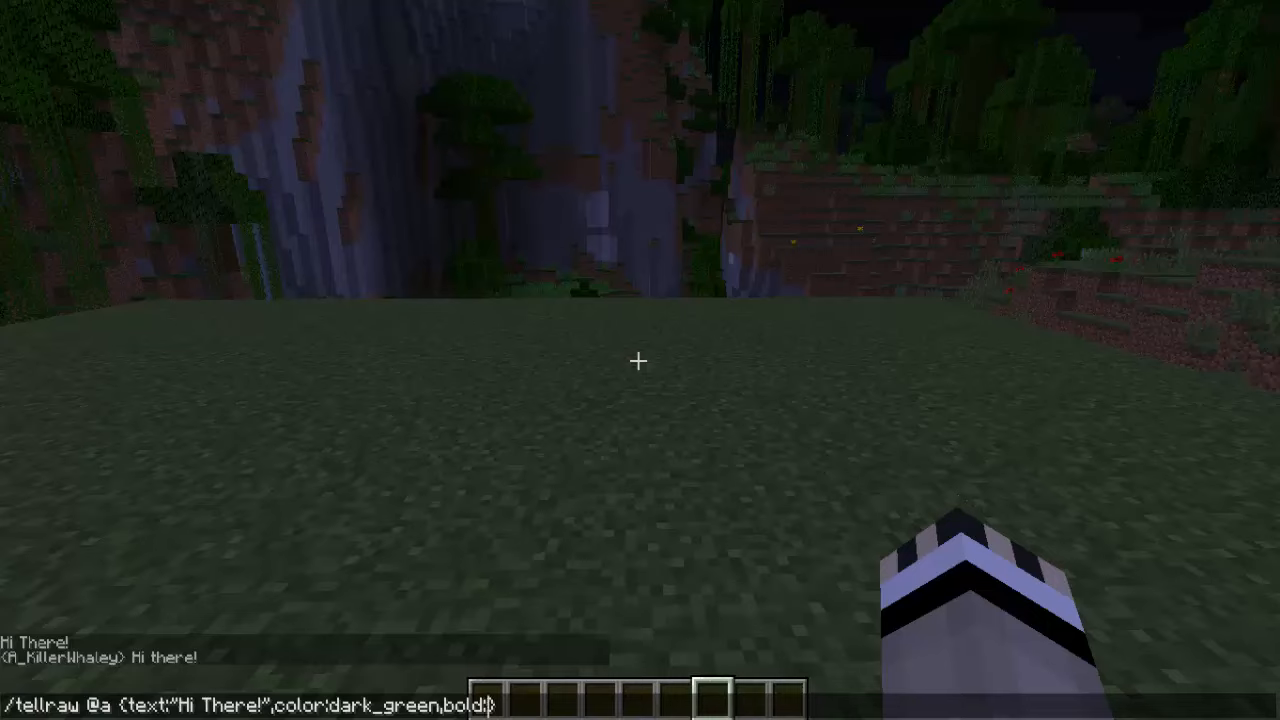
{"action": "type", "text": "true}"}
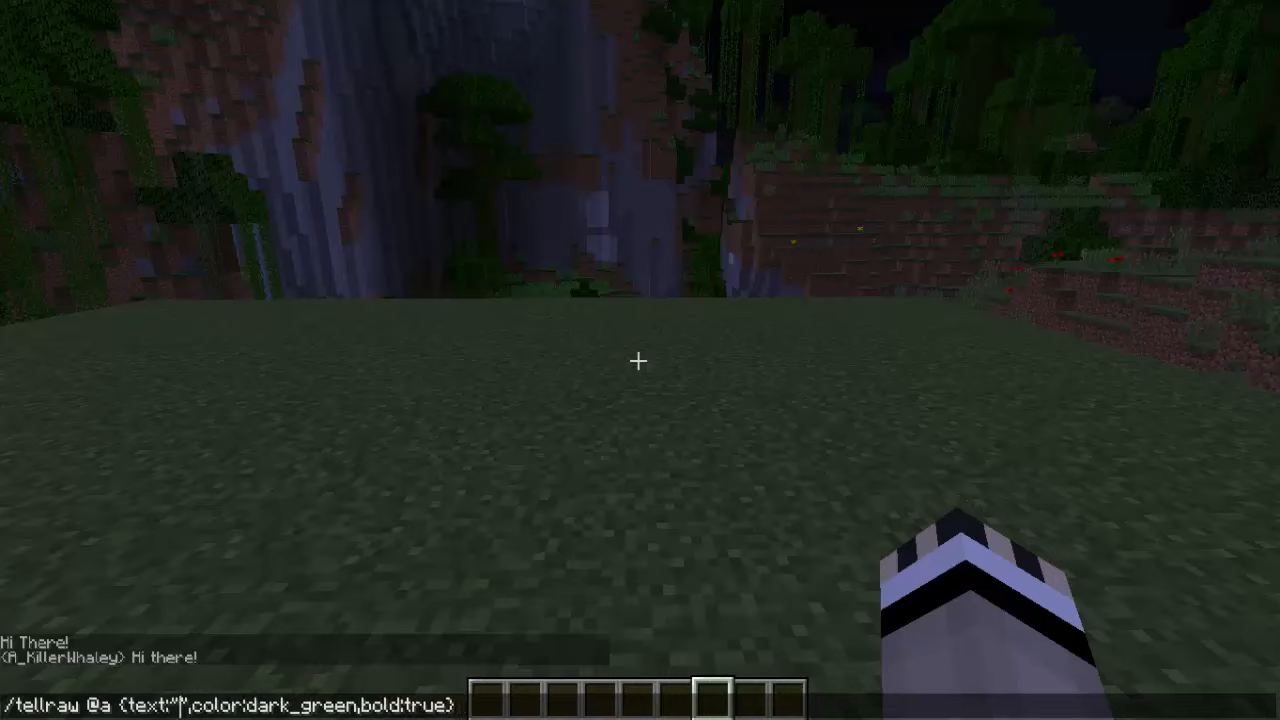
- Broadcast 'text here' in bold dark green via the tellraw command
{"action": "type", "text": "text here"}
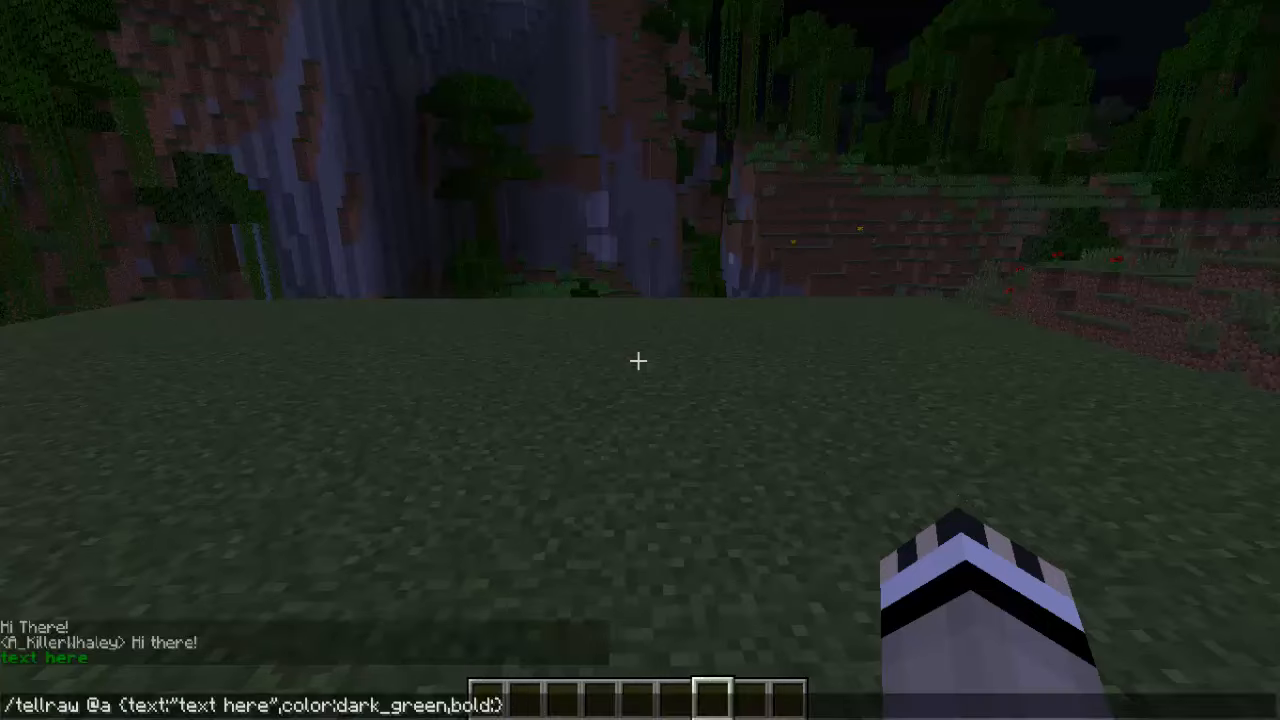
{"action": "key", "text": "enter"}
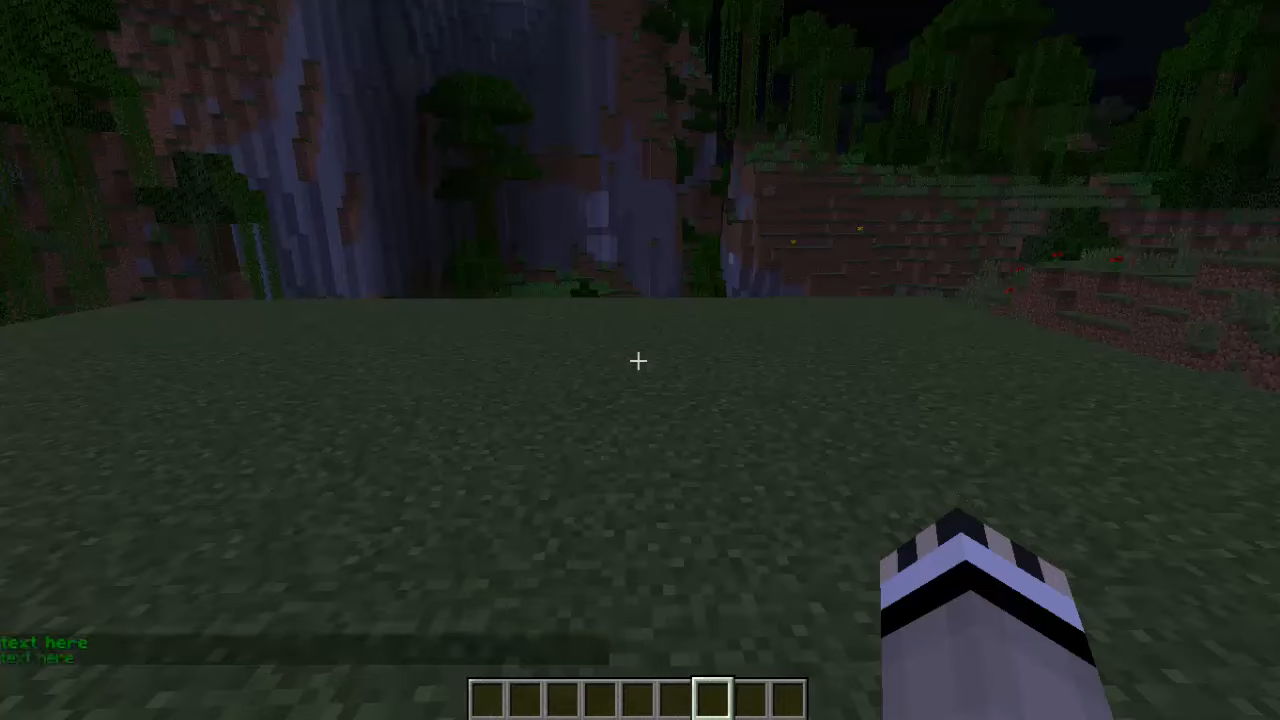
- Recall the command, append italics styling, resend 'text here', then trim the text
{"action": "type", "text": "/tellraw @a {text:\"text here\",color:dark_green,bold:false}"}
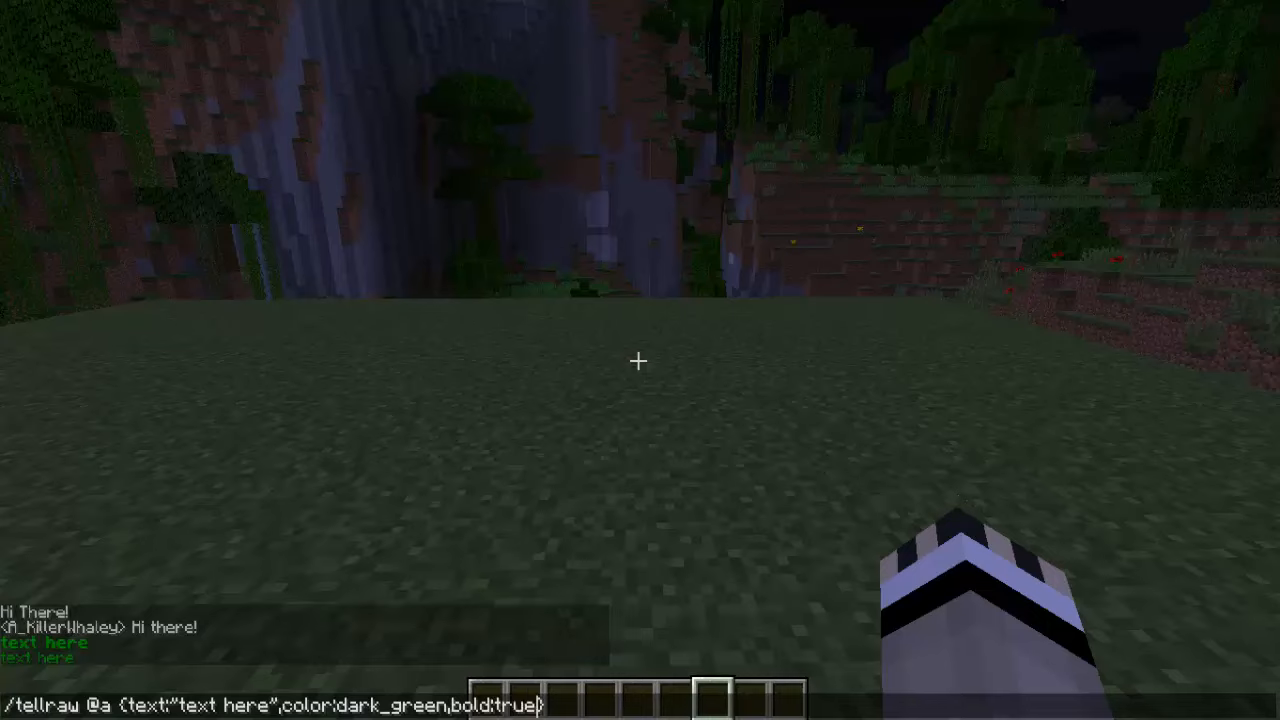
{"action": "type", "text": ",italics:true"}
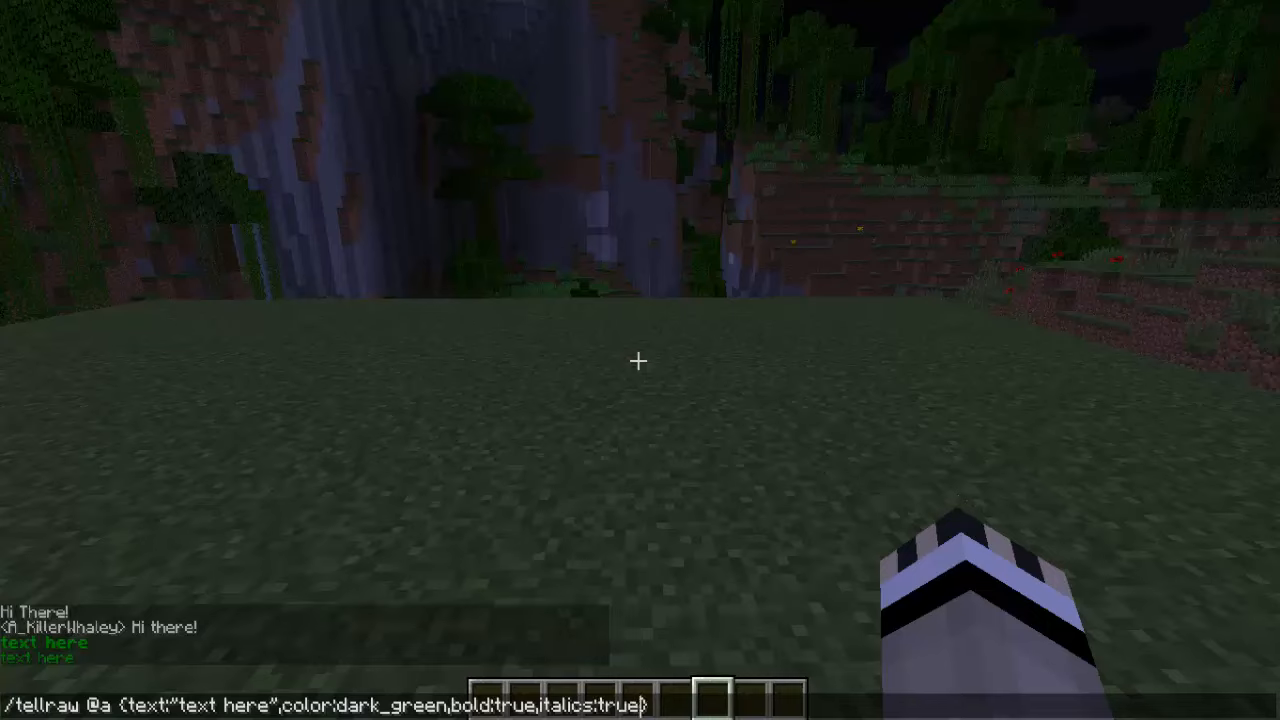
{"action": "key", "text": "enter"}
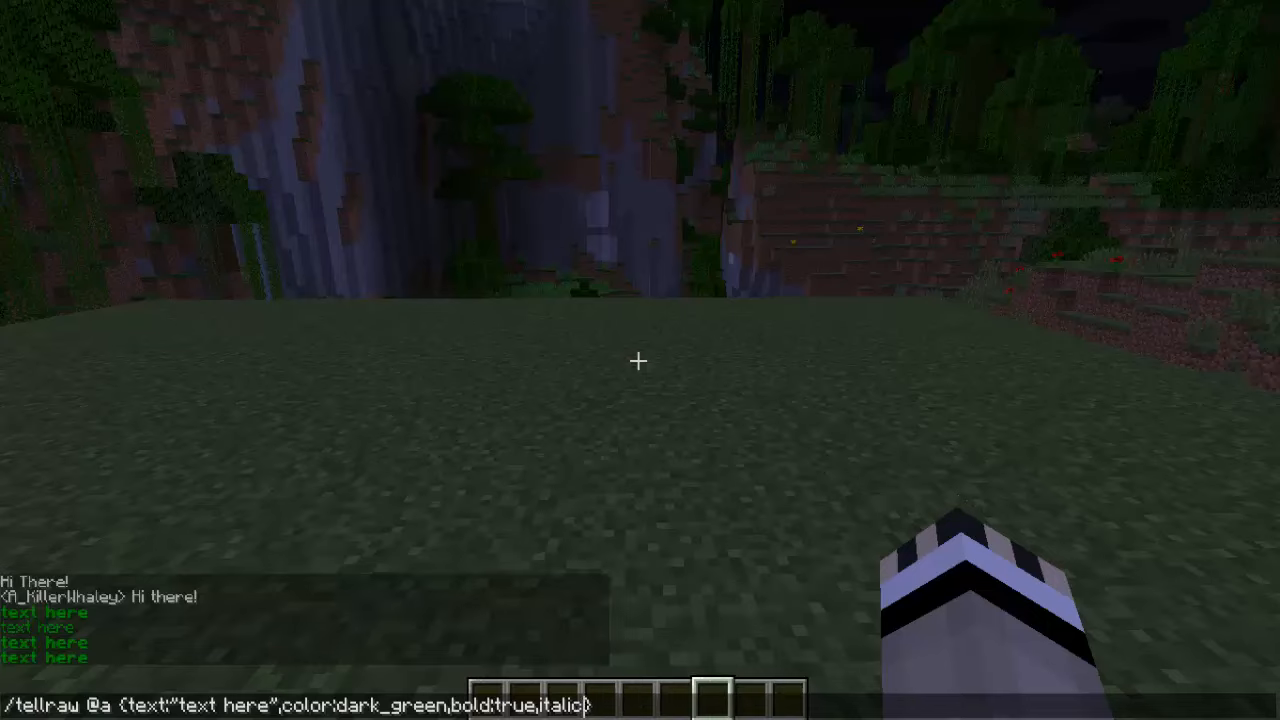
{"action": "key", "text": "BackSpace"}
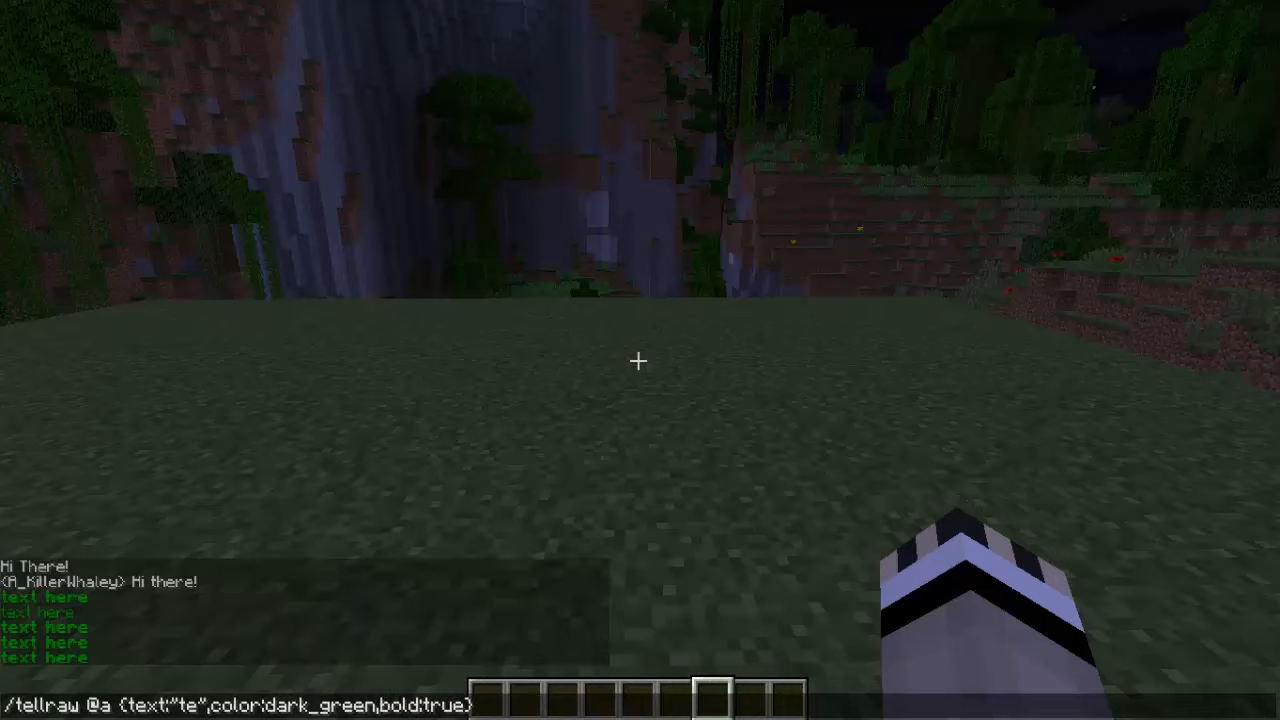
- Broadcast the all-caps 'A KILLERWHALEY' sign-off in bold dark green
{"action": "type", "text": "A KILLERWHALEY"}
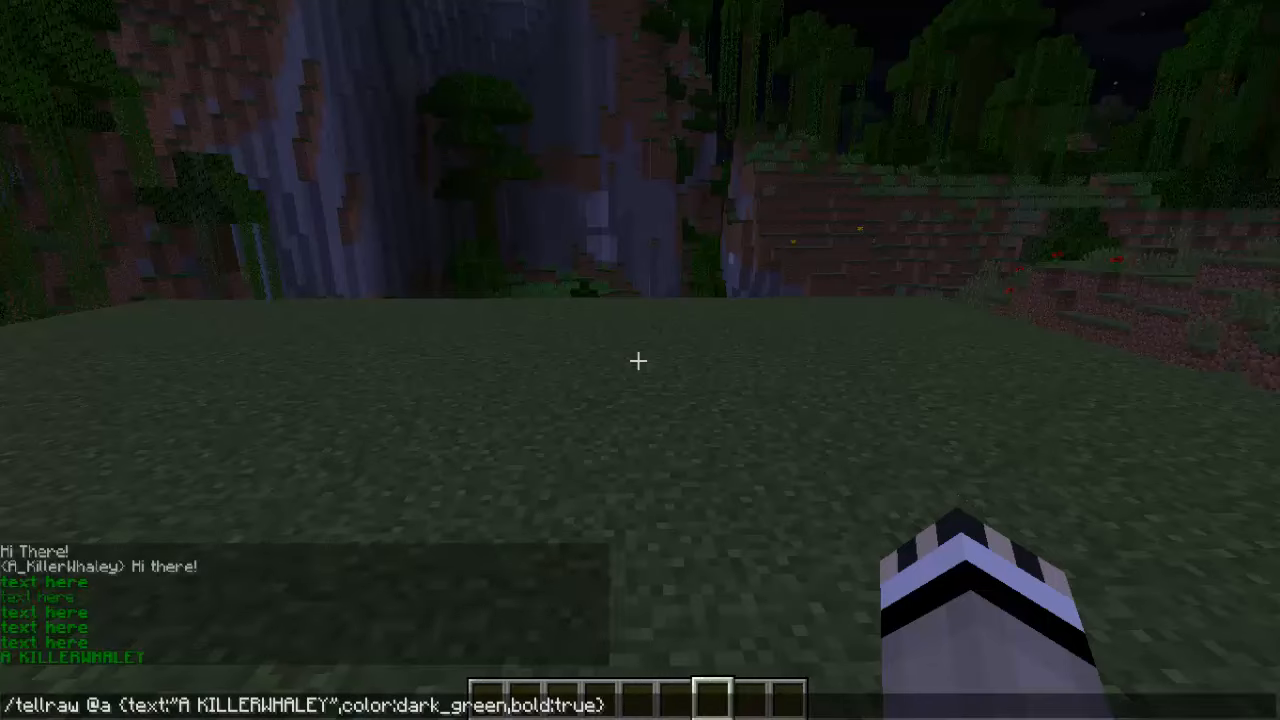
{"action": "key", "text": "BackSpace"}
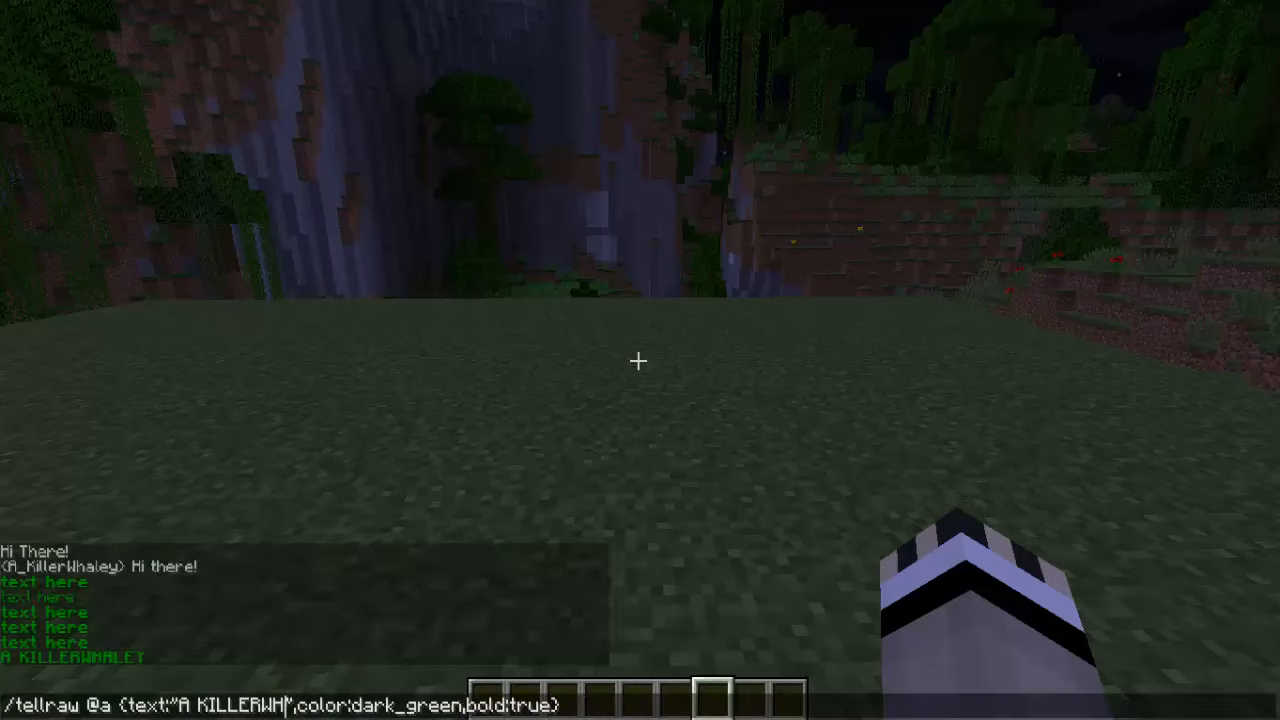